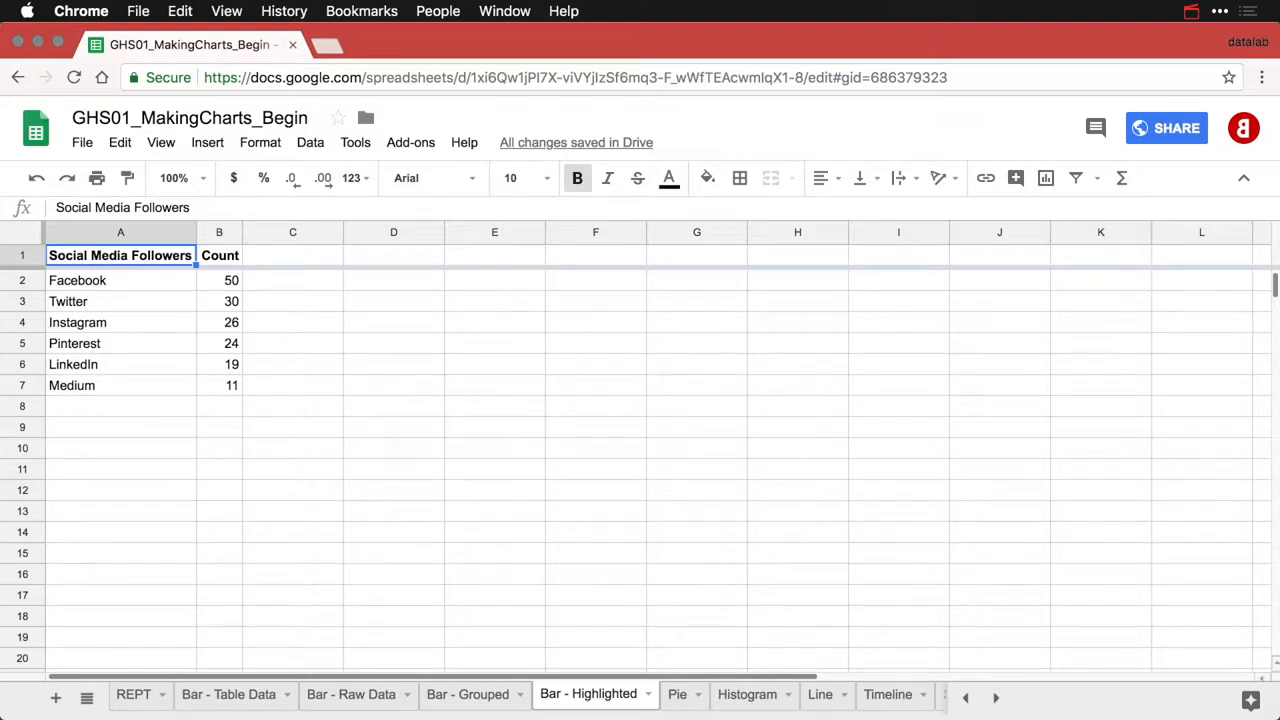
Add a 'Highlight' header in C1 and select Instagram's count of 26 to move it
left_click(120, 322)
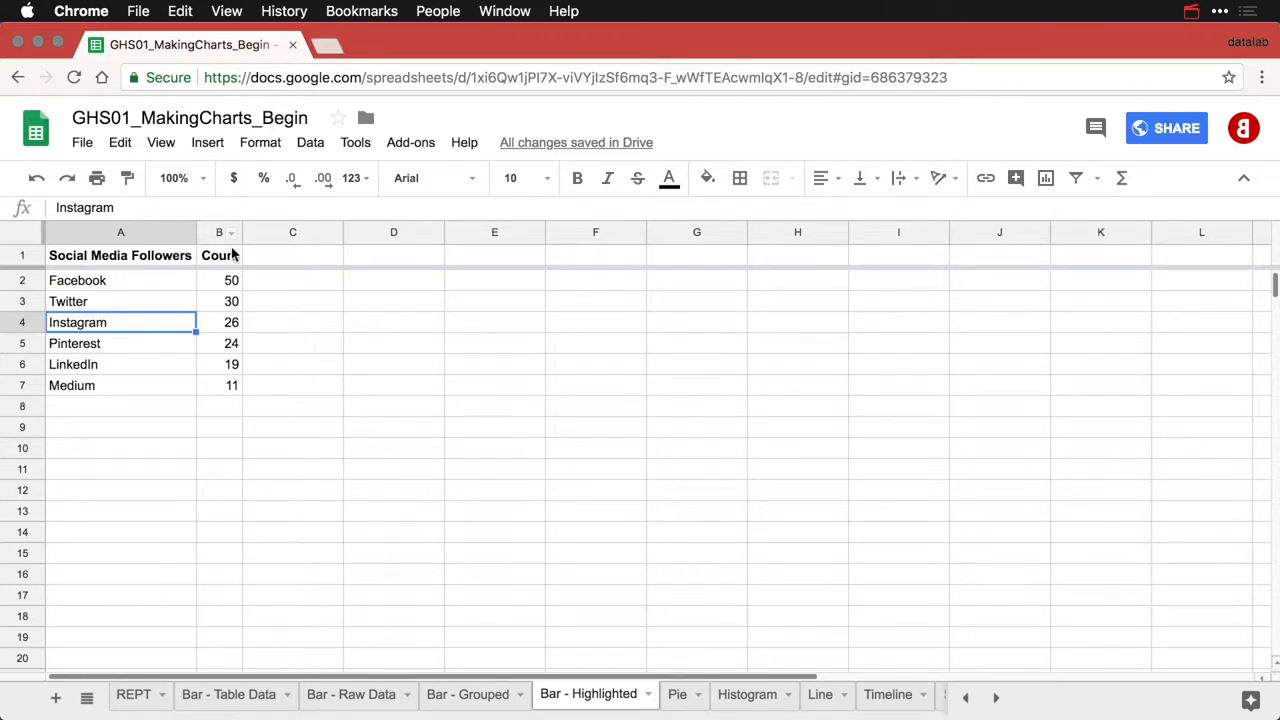
left_click(292, 255)
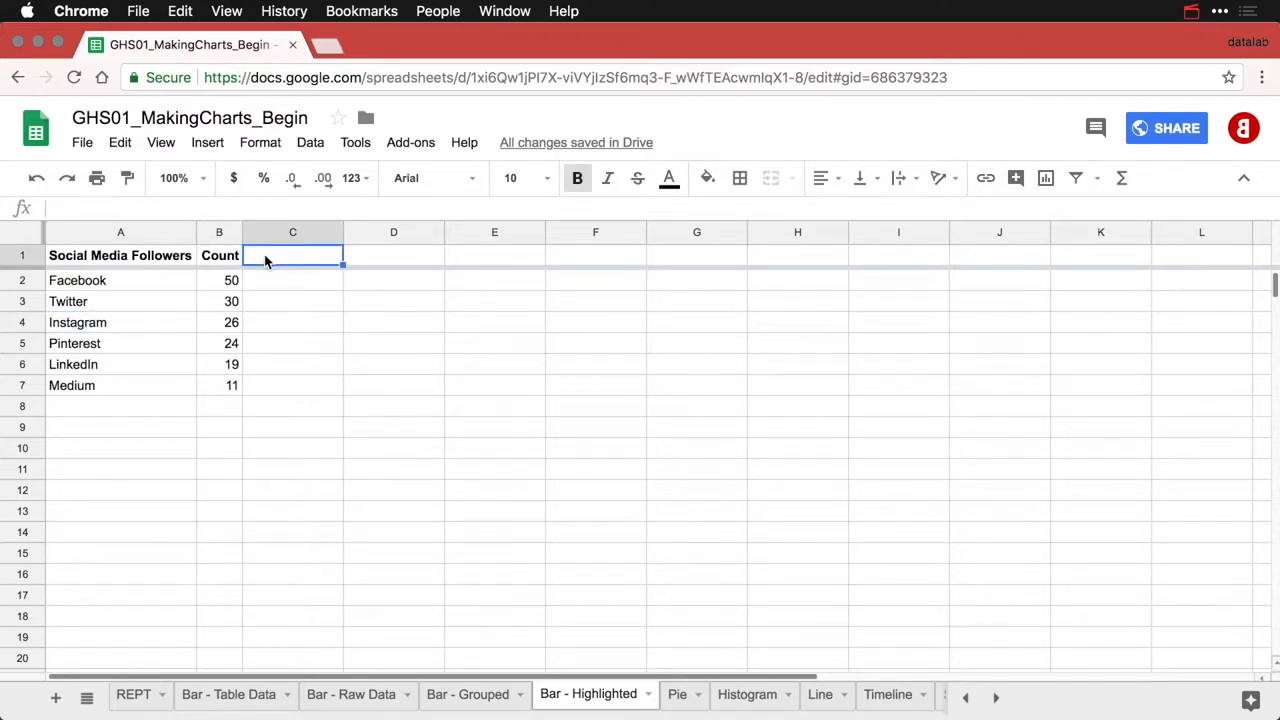
type("Highlight")
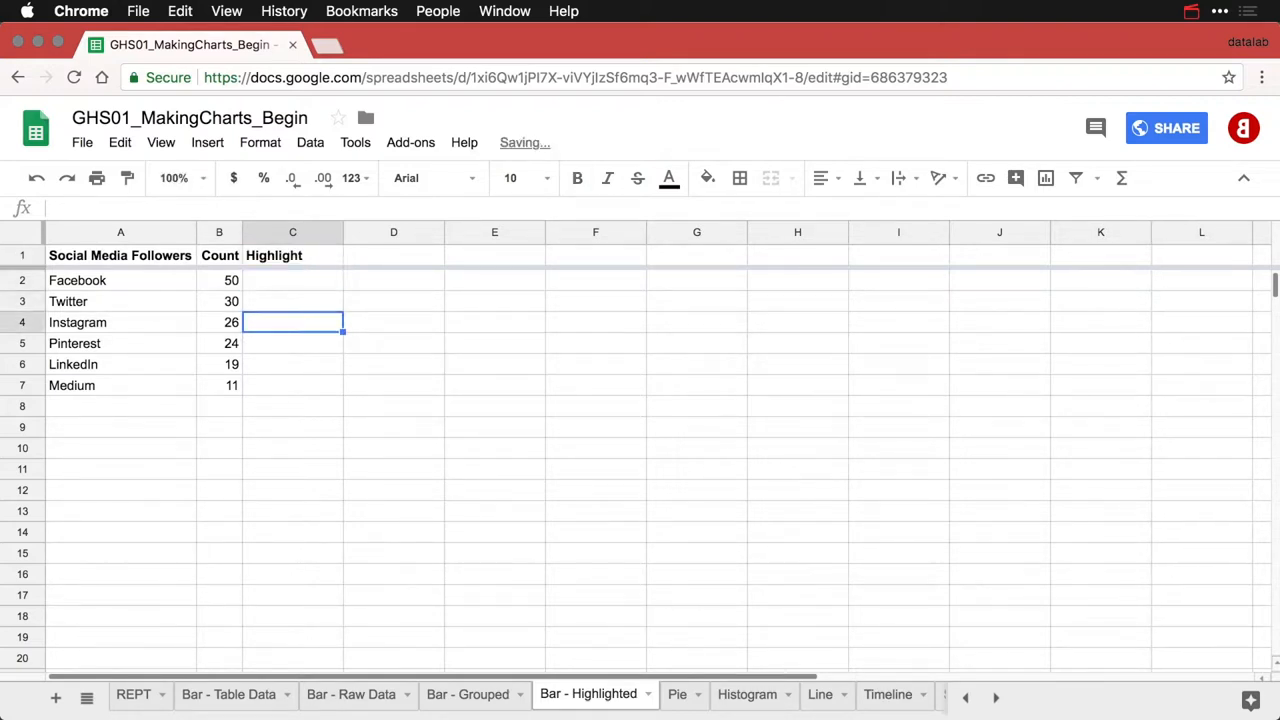
left_click(219, 322)
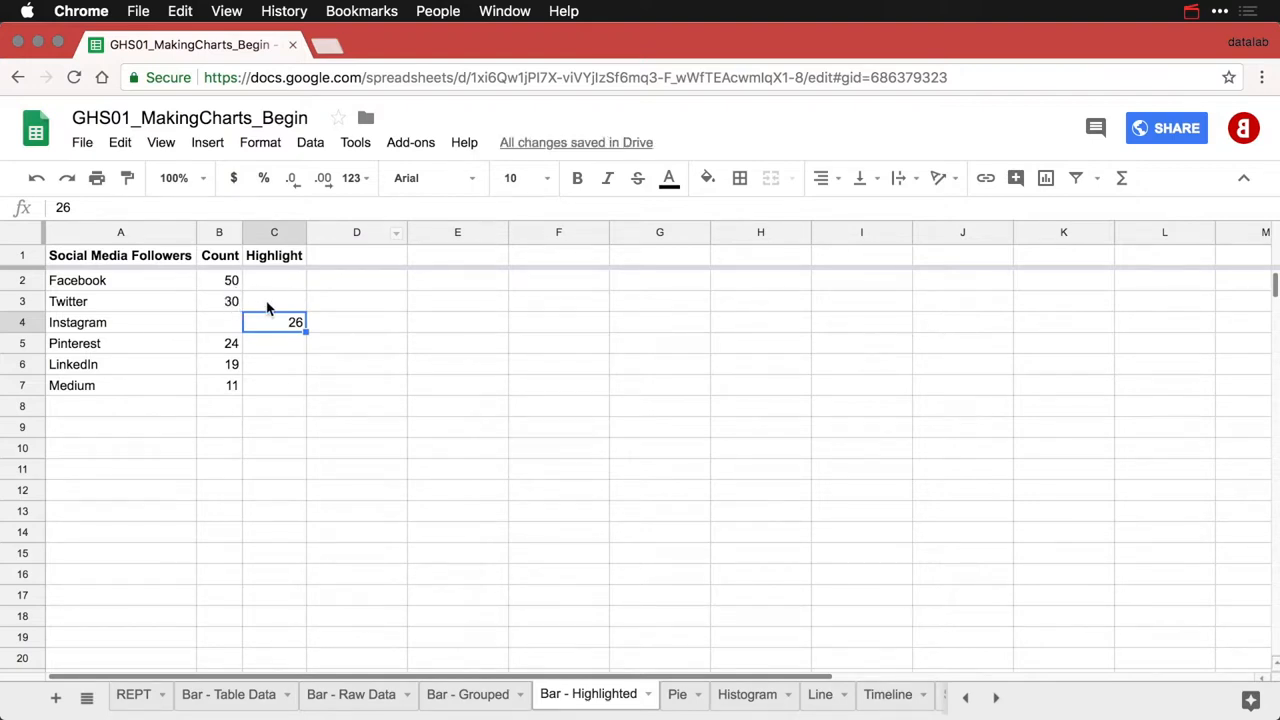
mouse_move(233, 365)
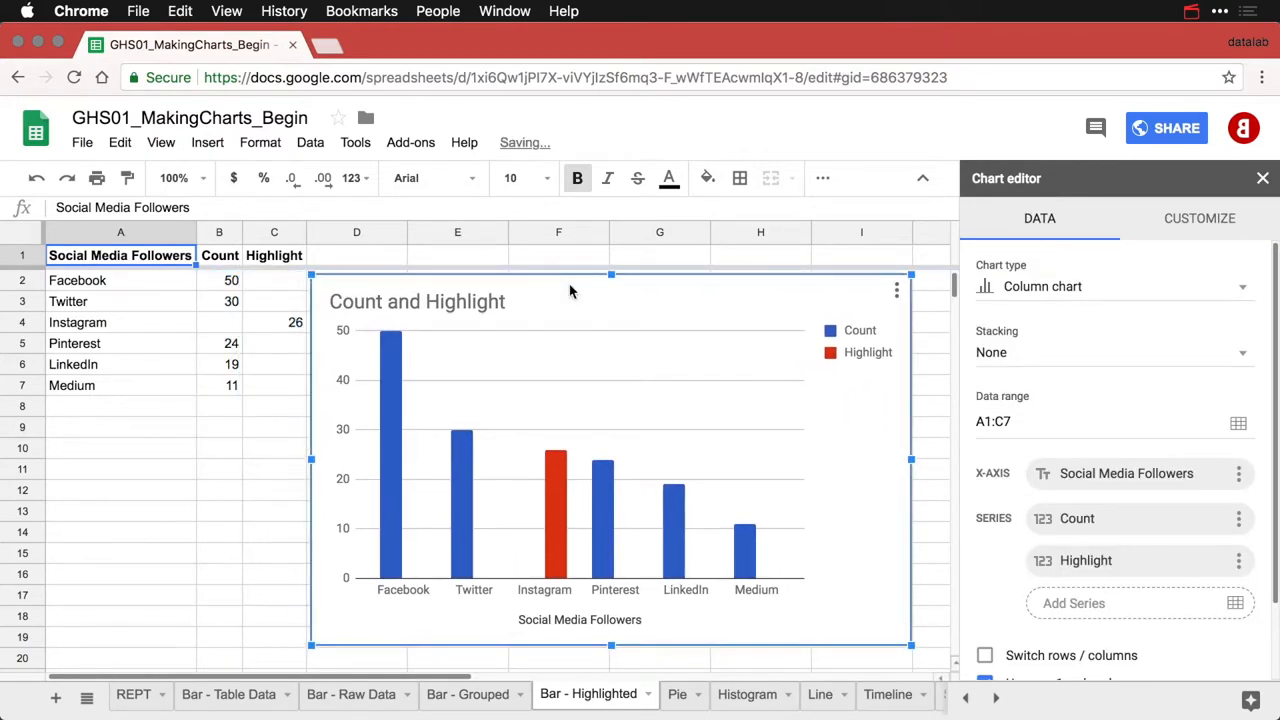
mouse_move(414, 525)
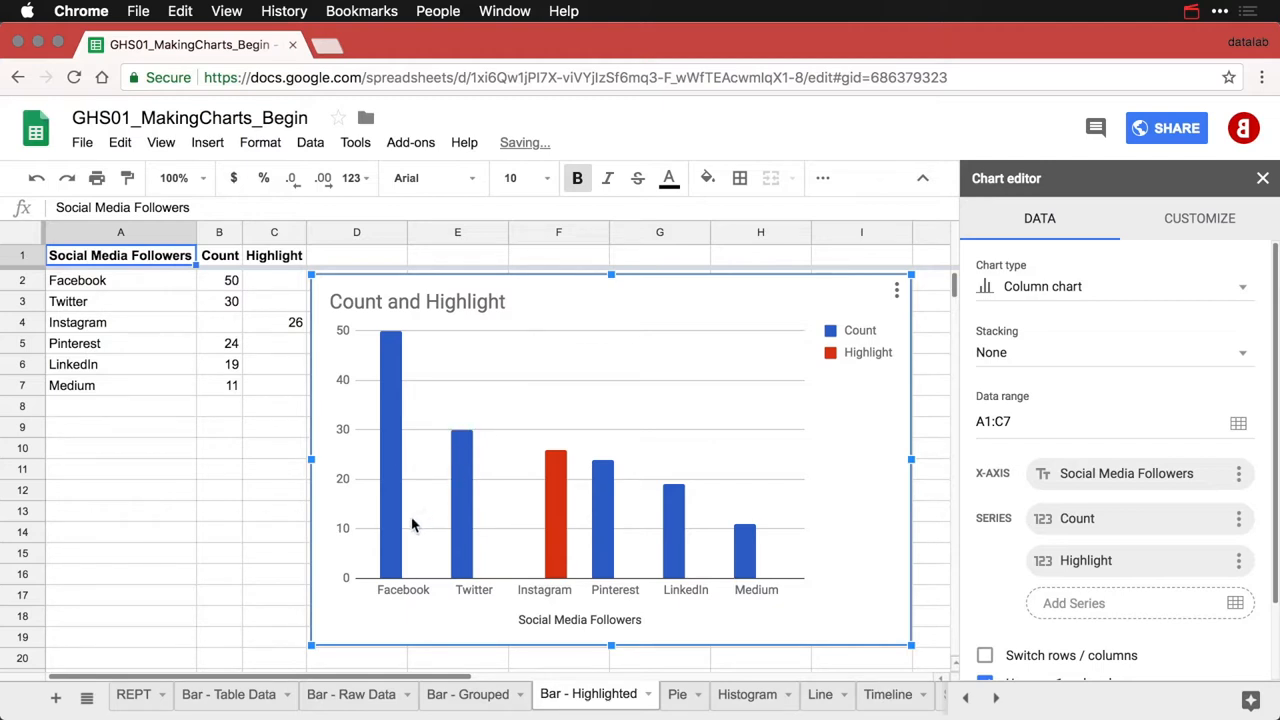
mouse_move(398, 545)
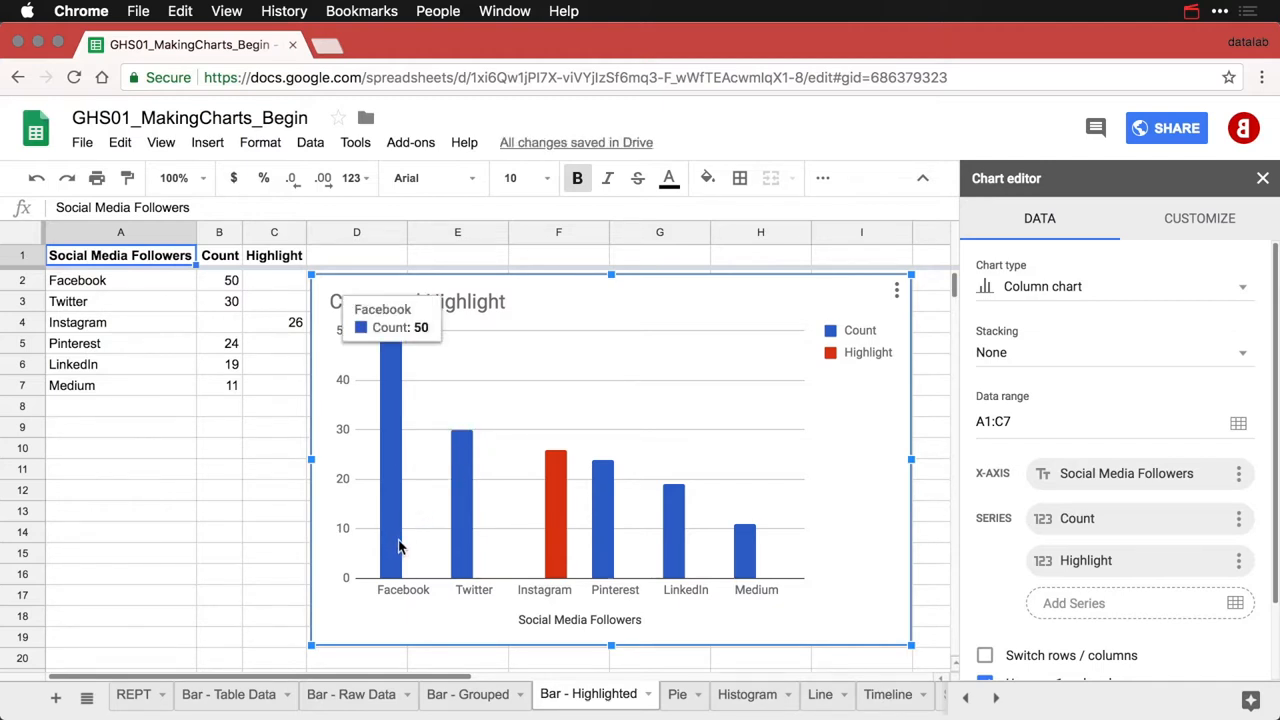
mouse_move(500, 573)
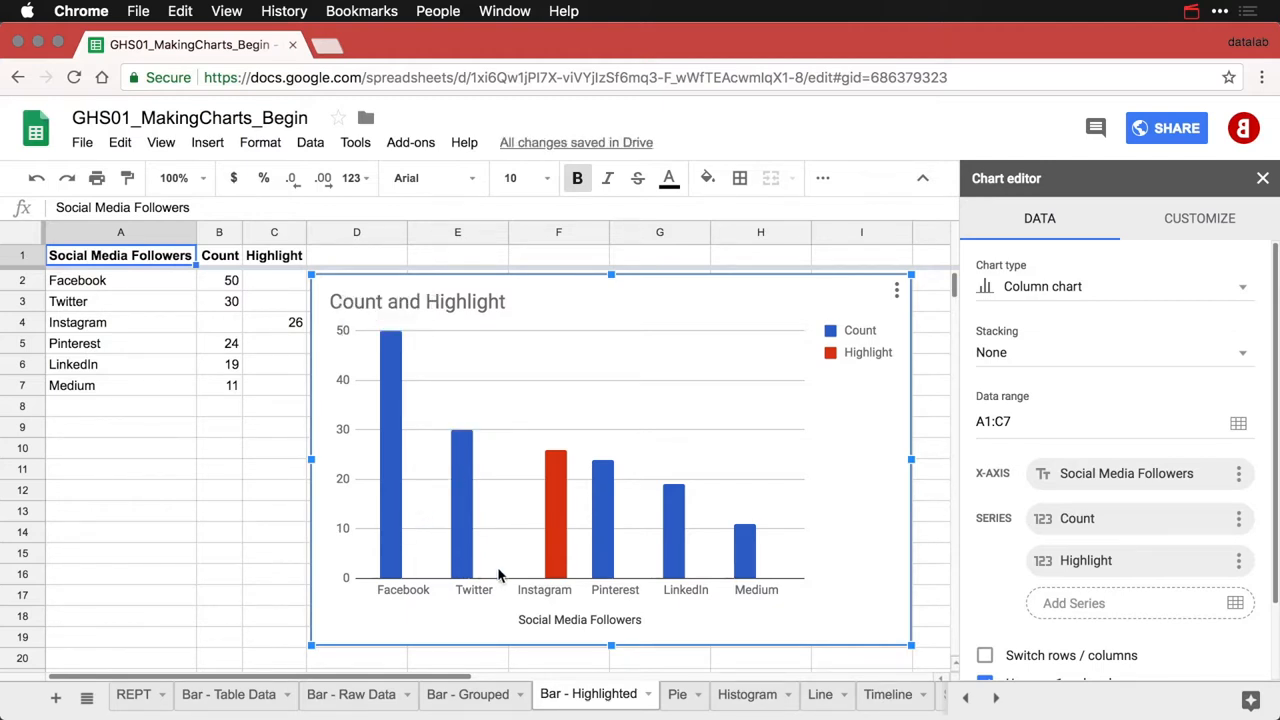
mouse_move(517, 567)
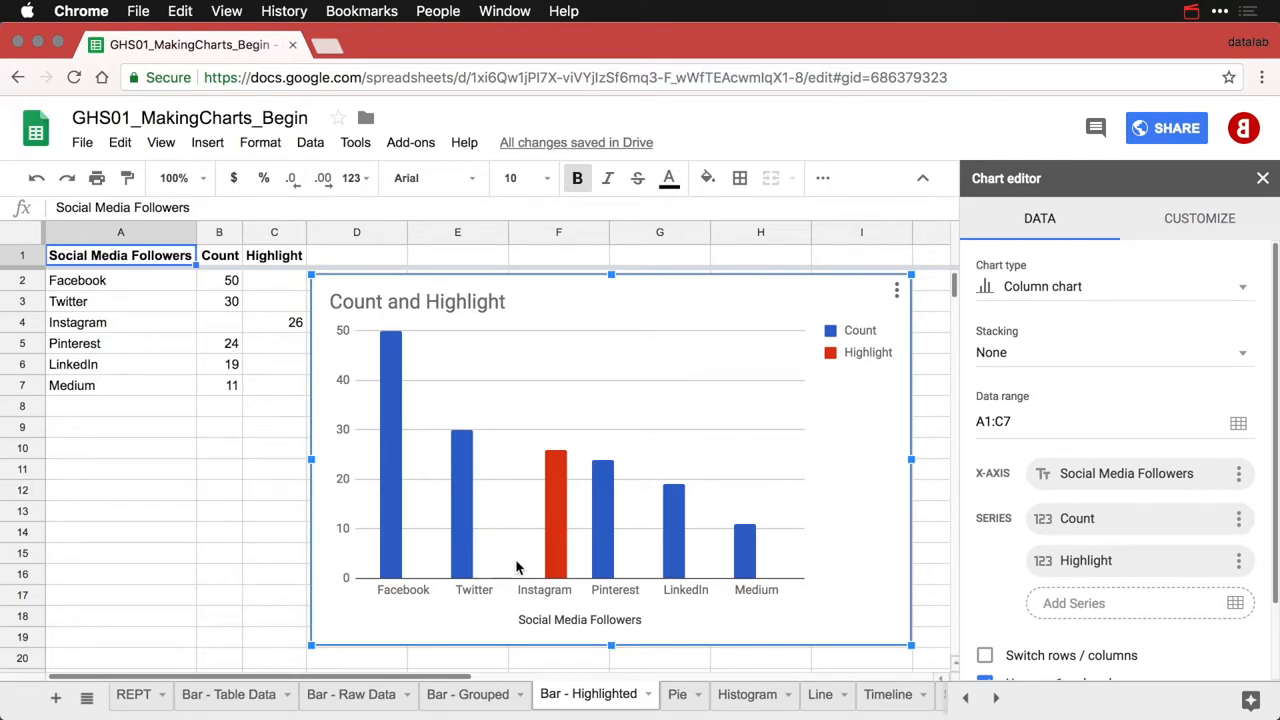
Set the chart's series stacking to Standard and the legend position to None
left_click(1113, 352)
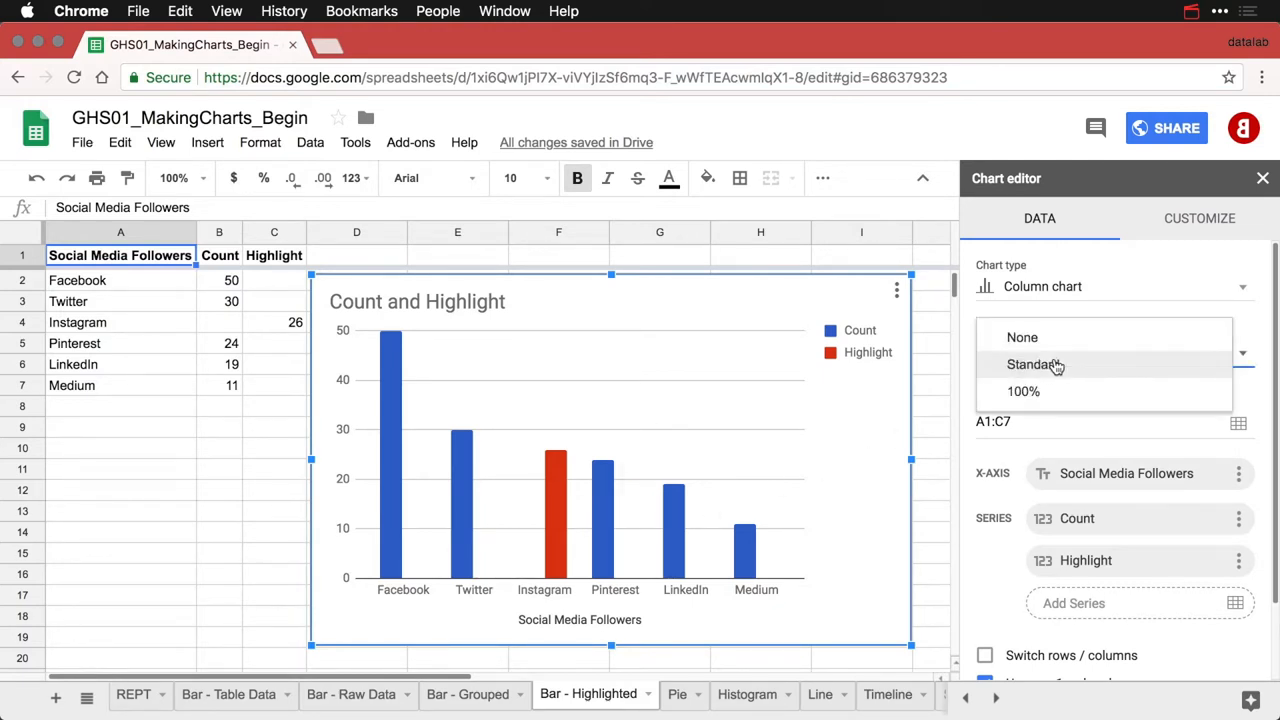
left_click(1032, 364)
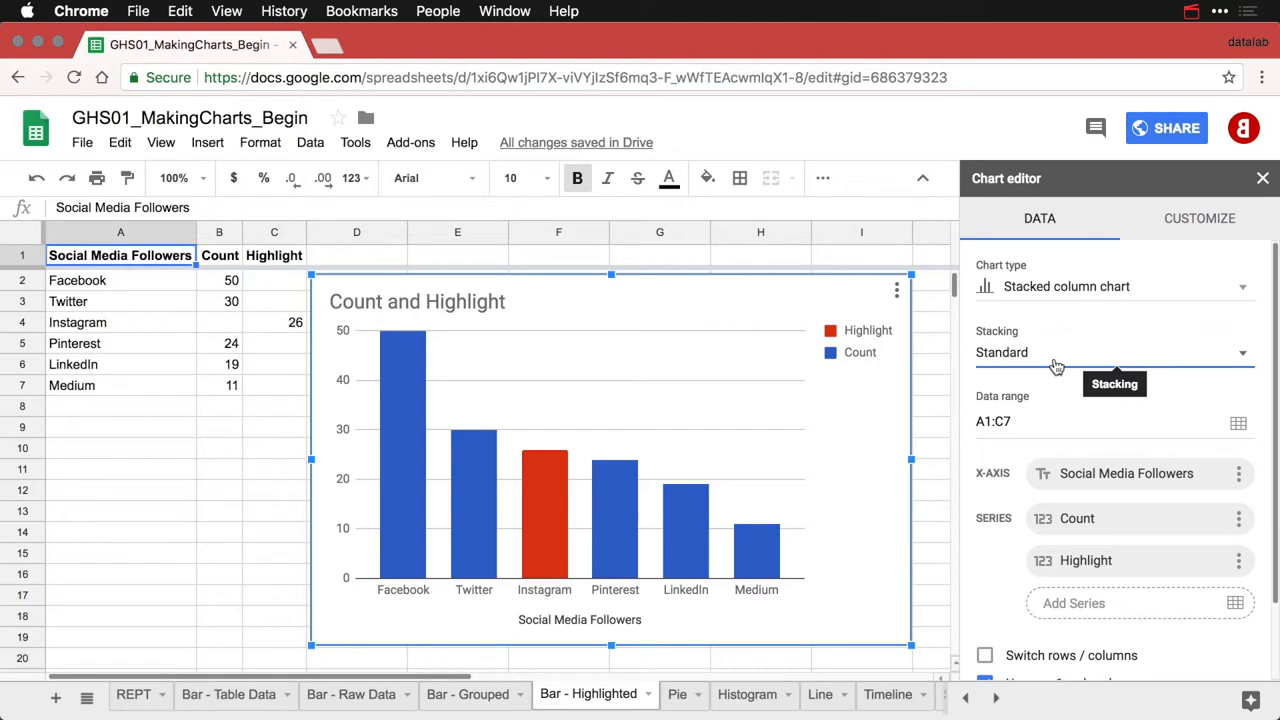
mouse_move(862, 331)
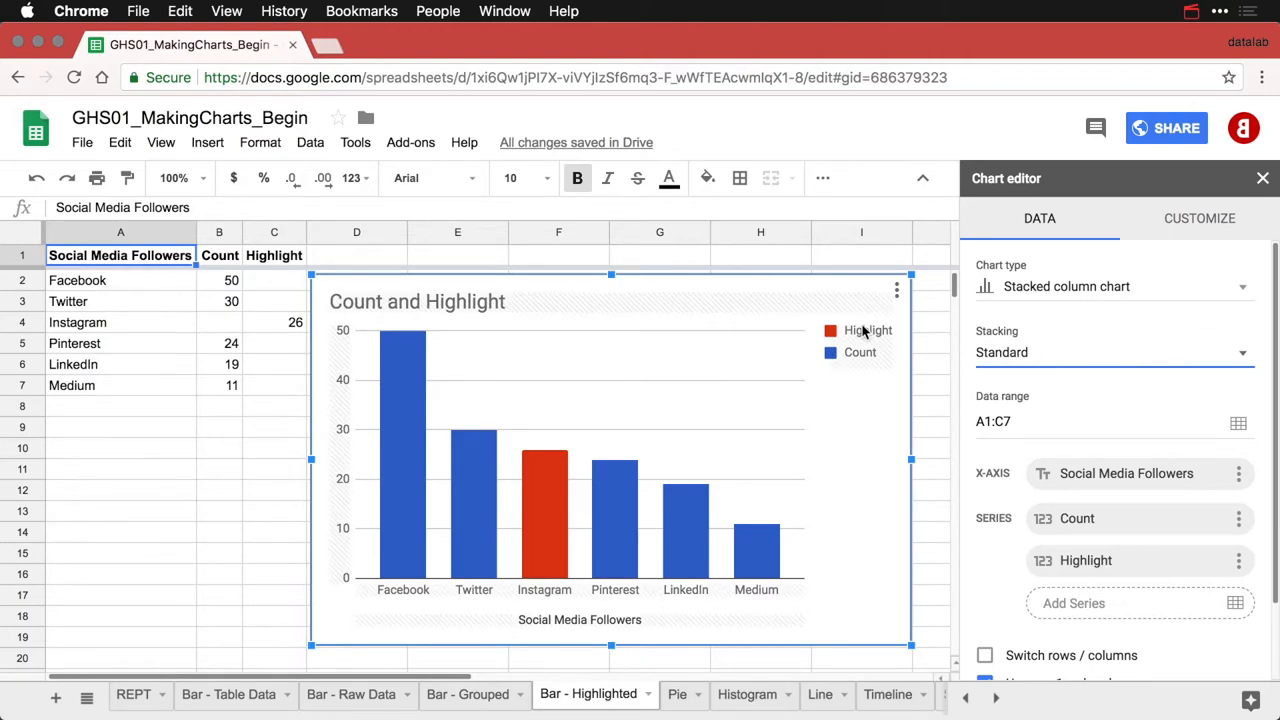
left_click(1199, 218)
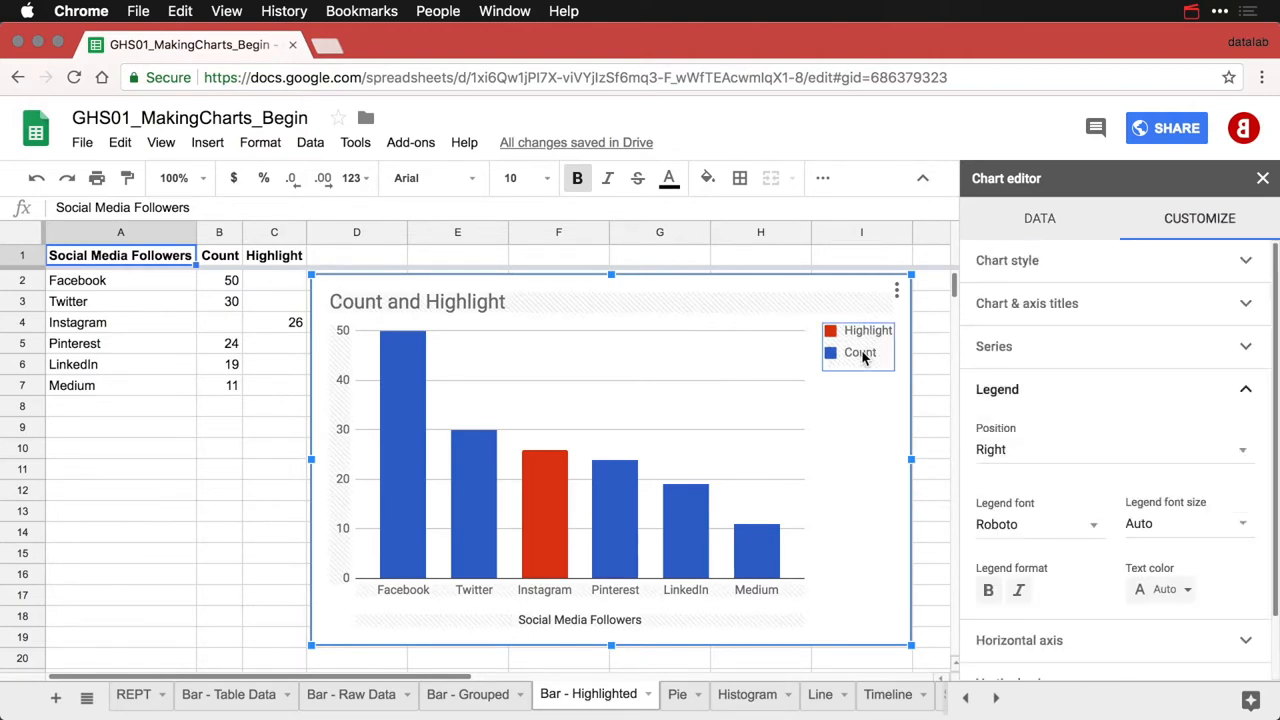
left_click(1113, 449)
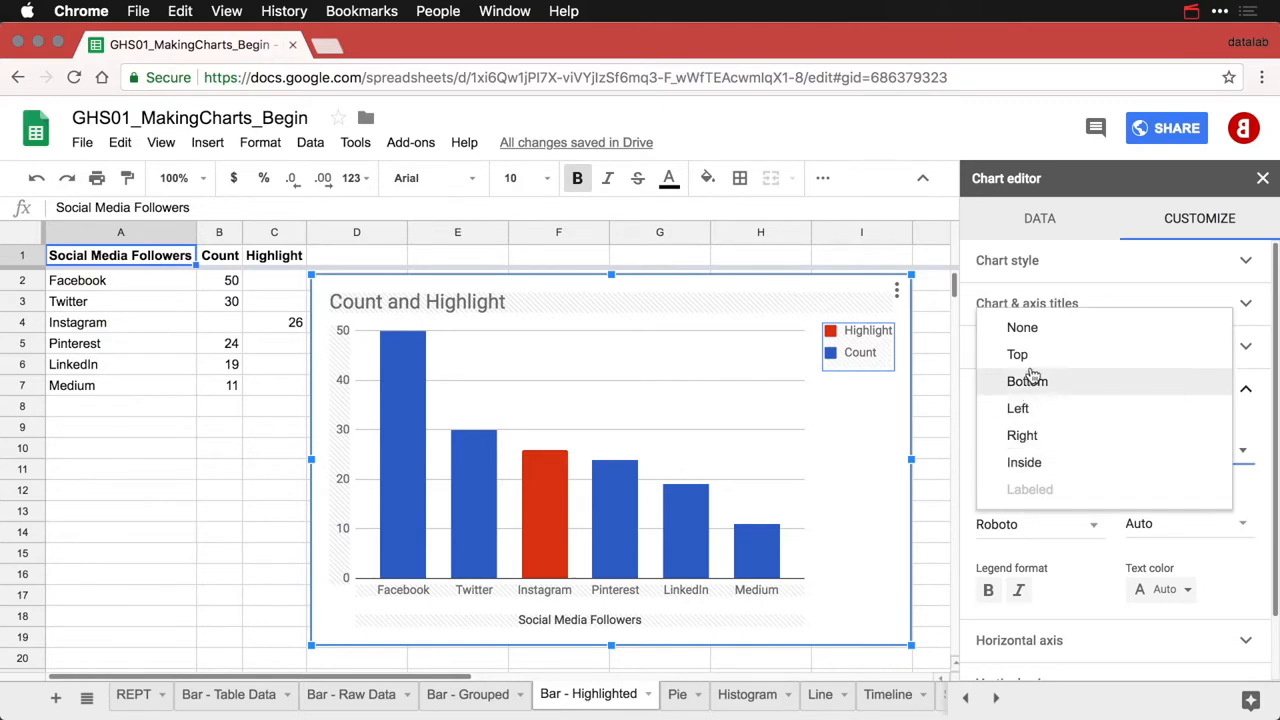
left_click(1022, 327)
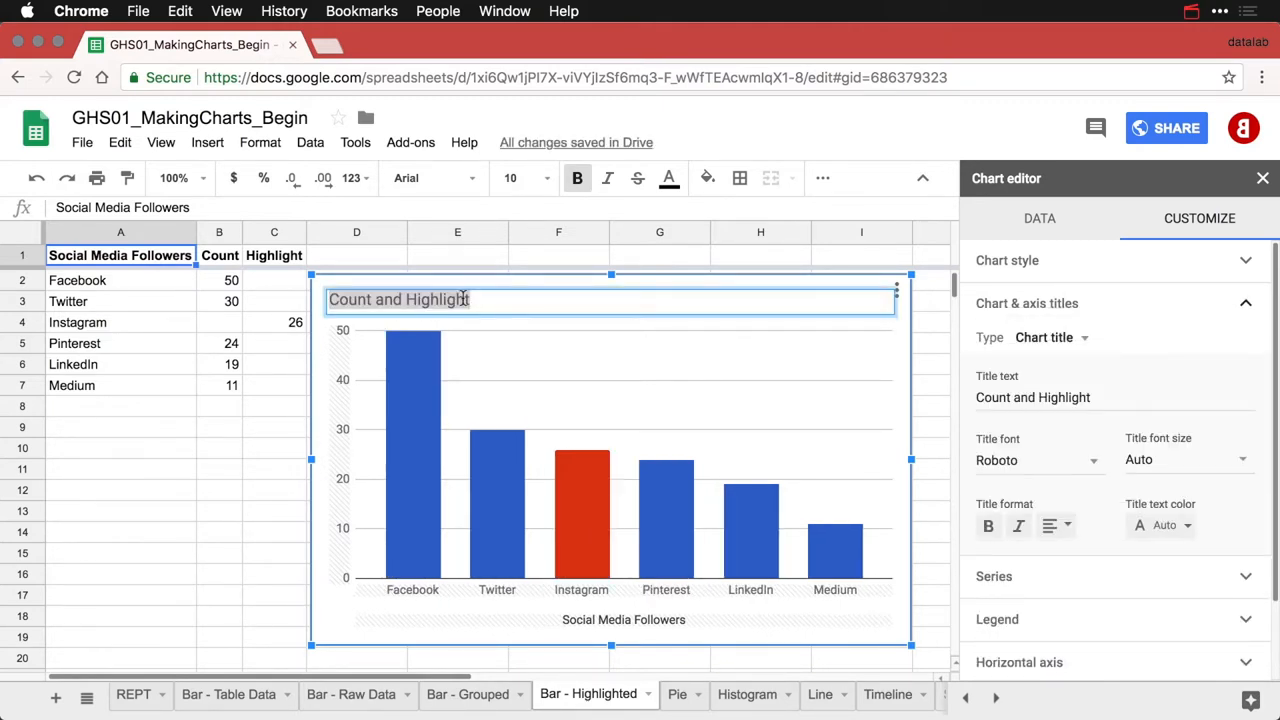
Title the chart 'Social Media Followers by Platform' and clear the horizontal axis title
type("Social Media Follower")
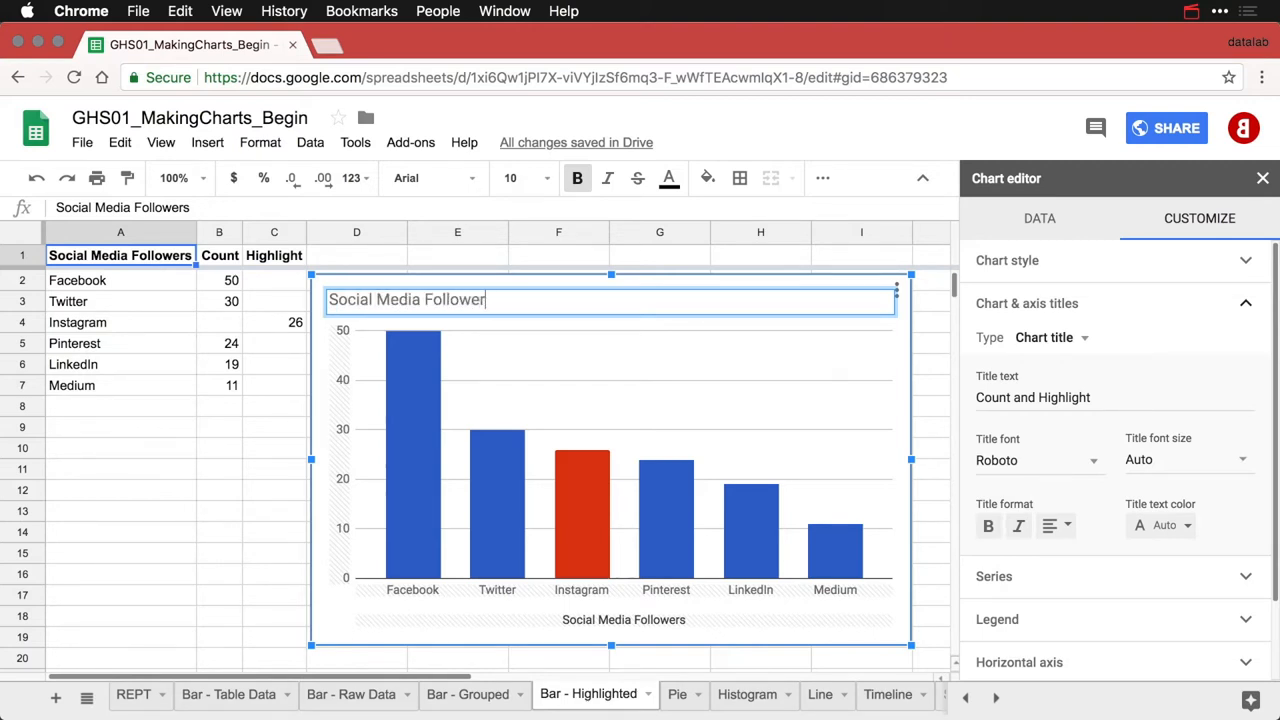
type("by Platform")
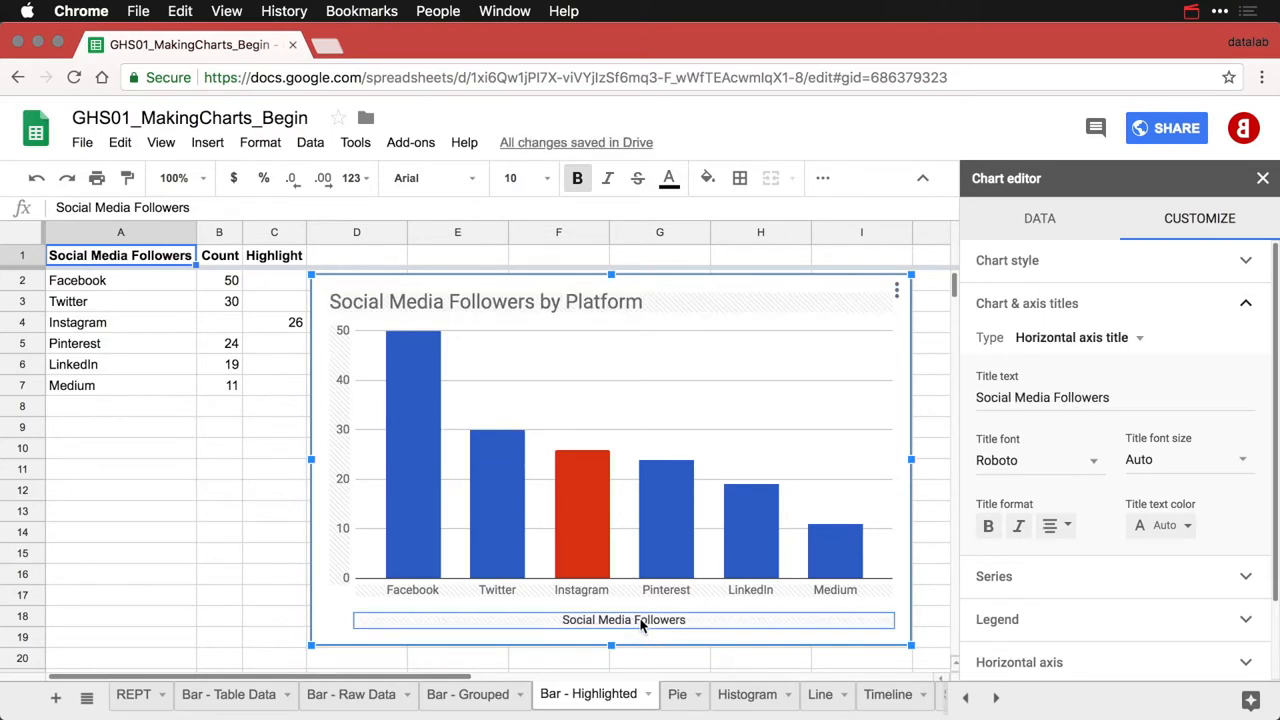
left_click(1042, 397)
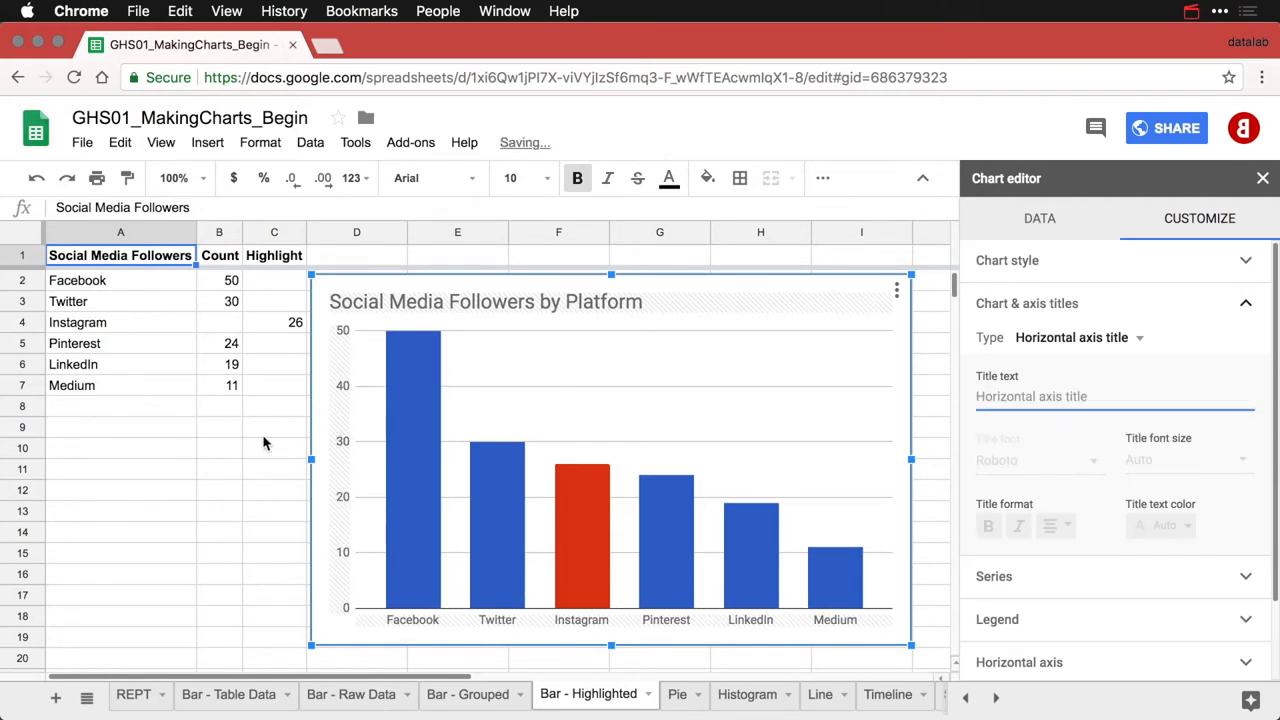
left_click(273, 427)
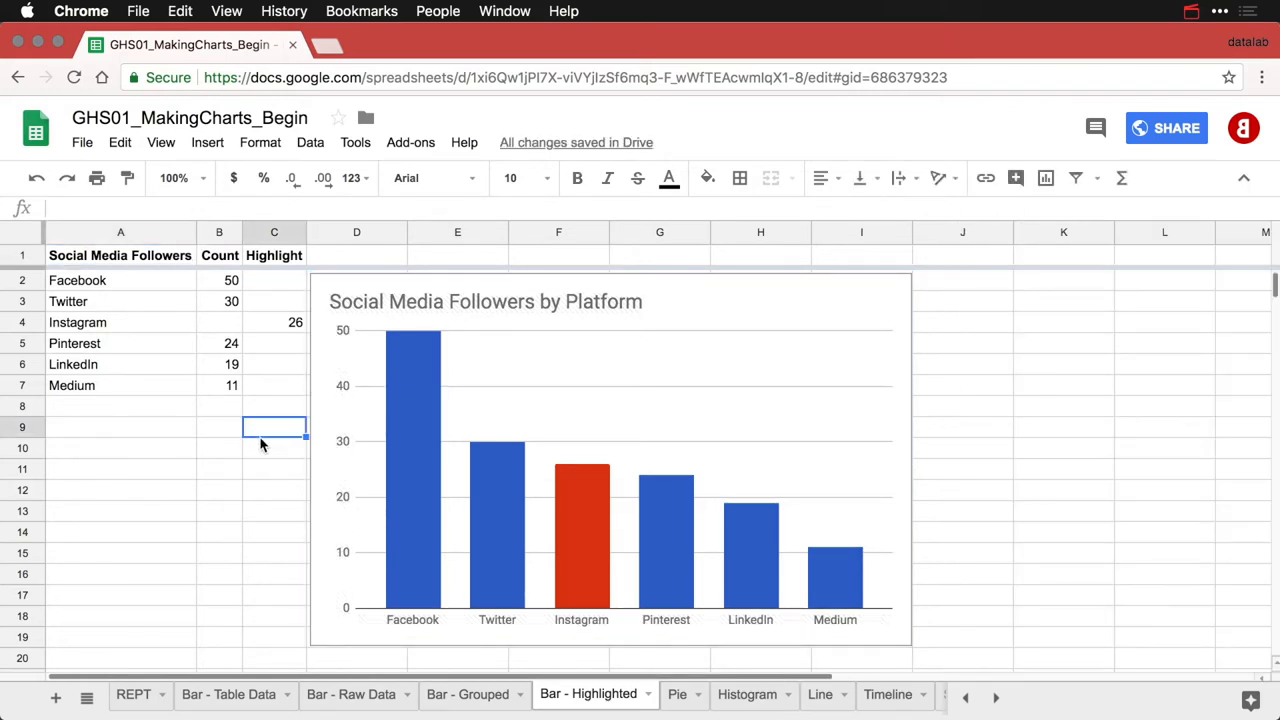